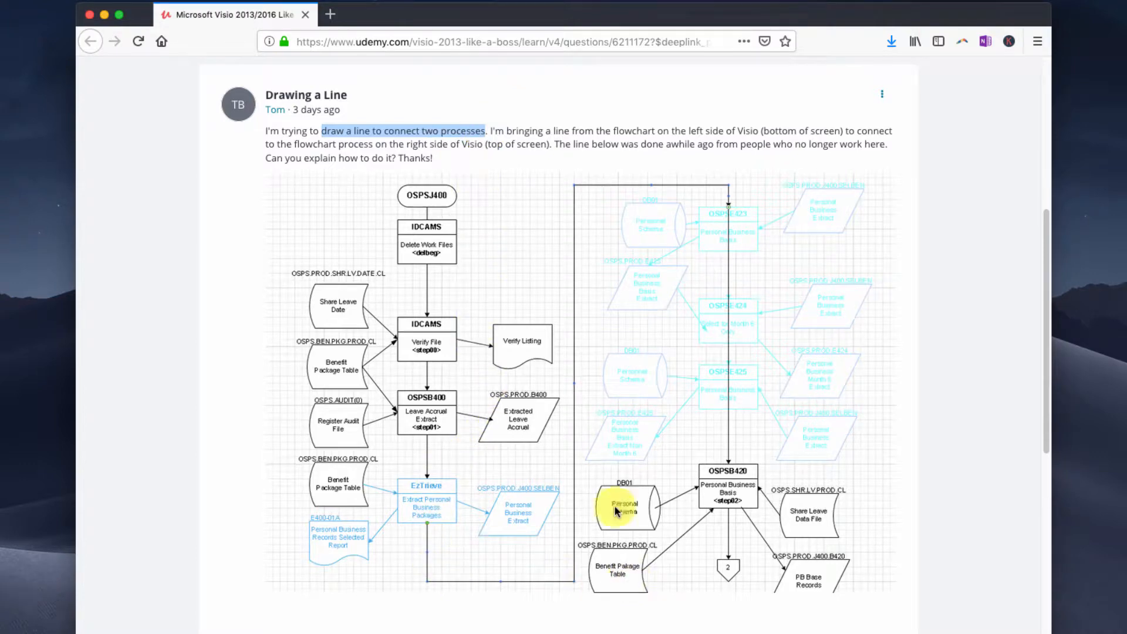
{"action": "mouse_move", "coordinate": [599, 146]}
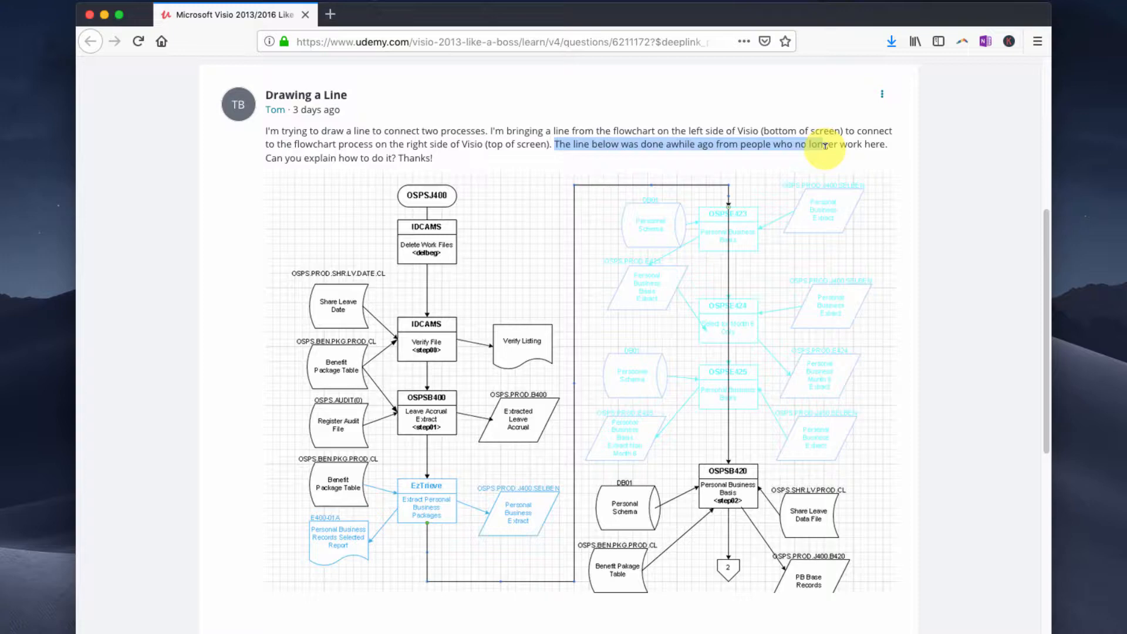
{"action": "mouse_move", "coordinate": [683, 415]}
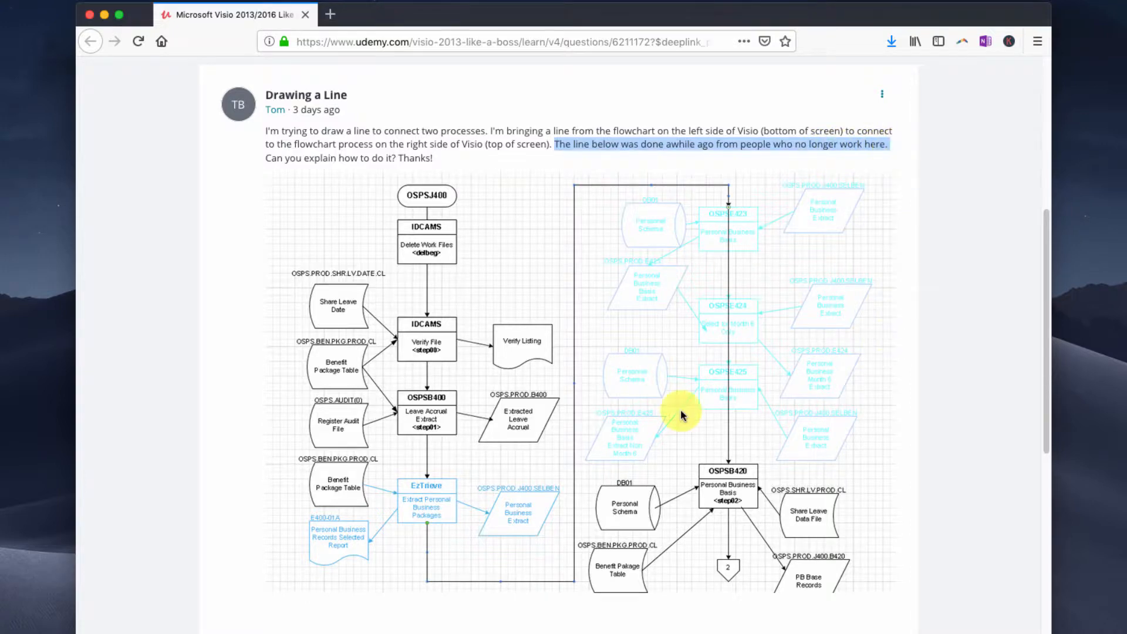
{"action": "mouse_move", "coordinate": [251, 429]}
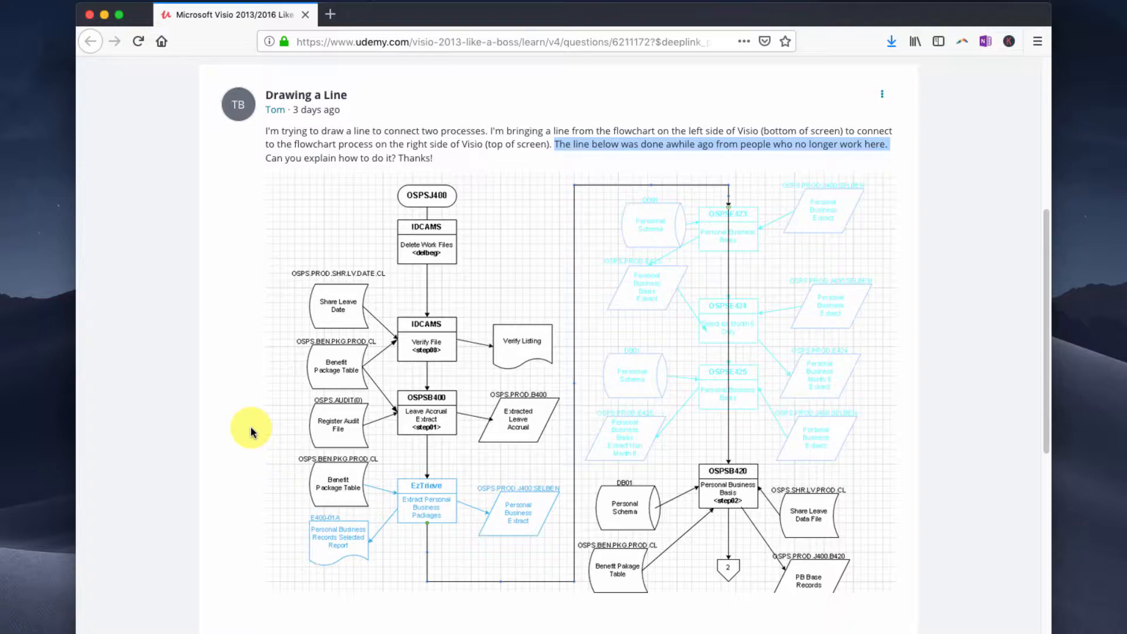
Create a new drawing from the Basic Flowchart template via File > New.
{"action": "left_click", "coordinate": [127, 619]}
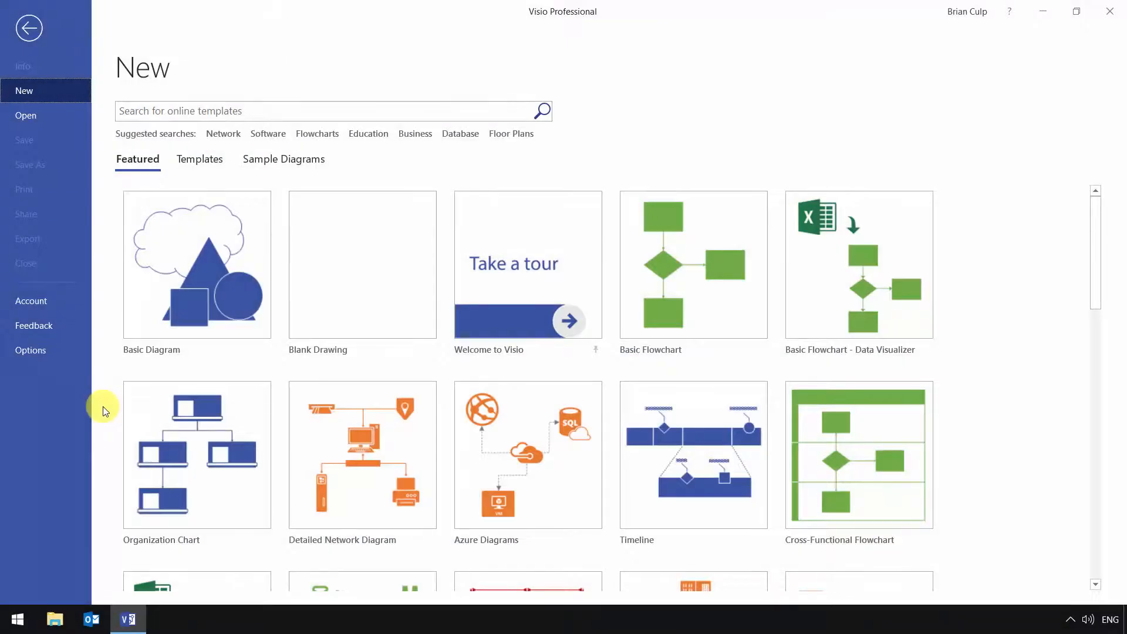
{"action": "left_click", "coordinate": [691, 264]}
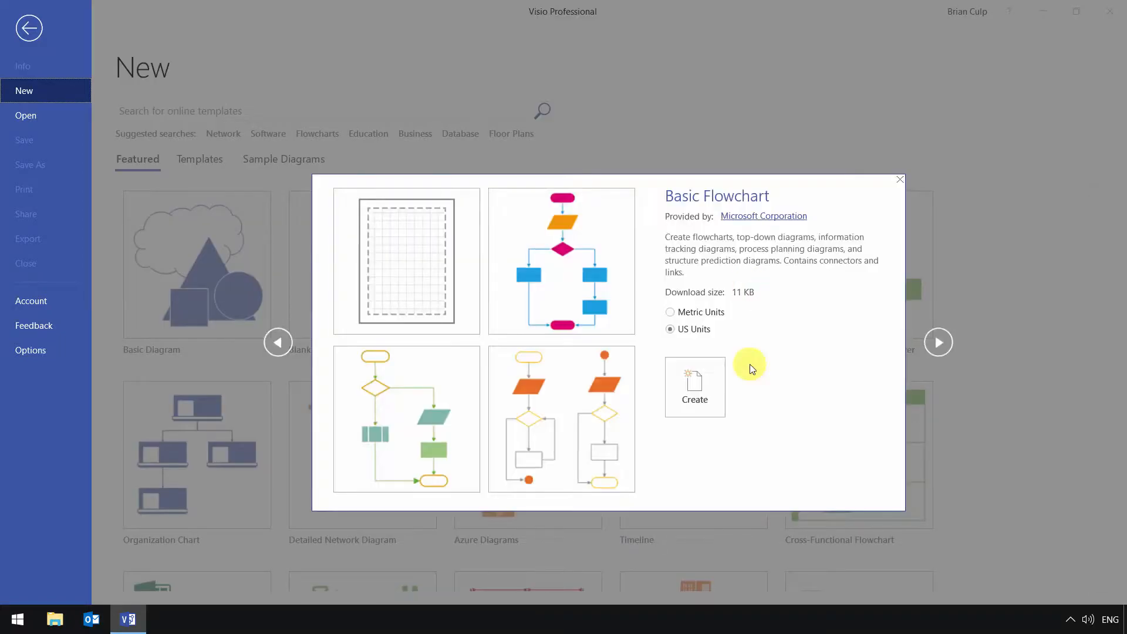
{"action": "left_click", "coordinate": [694, 386]}
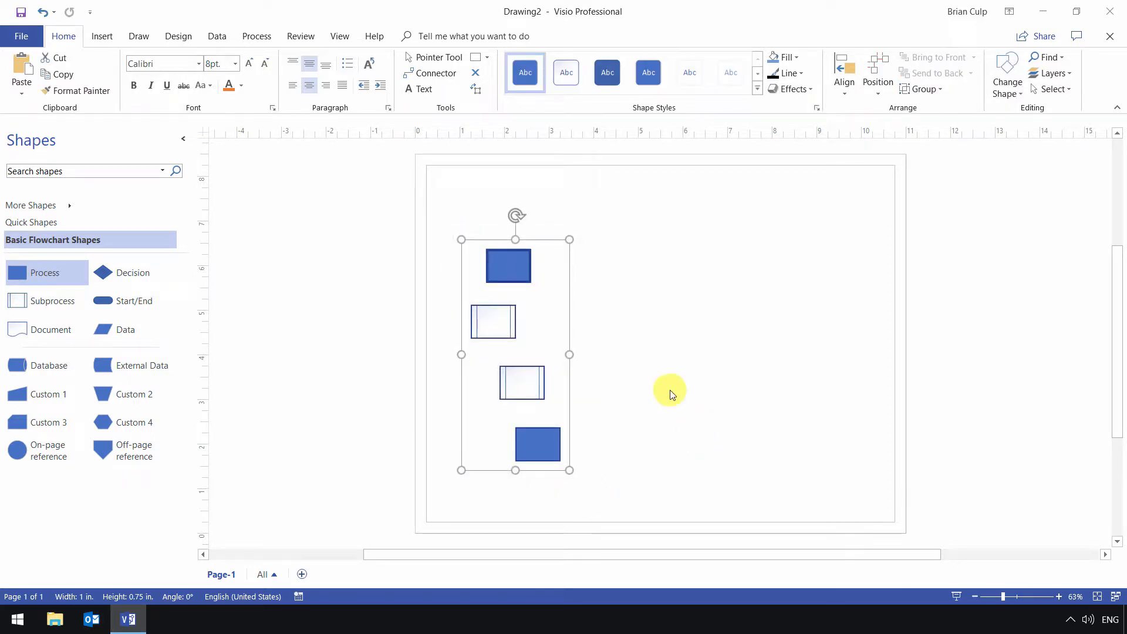
Distribute the four shapes vertically, align their left edges, and position the copied right column lower.
{"action": "left_click", "coordinate": [878, 75]}
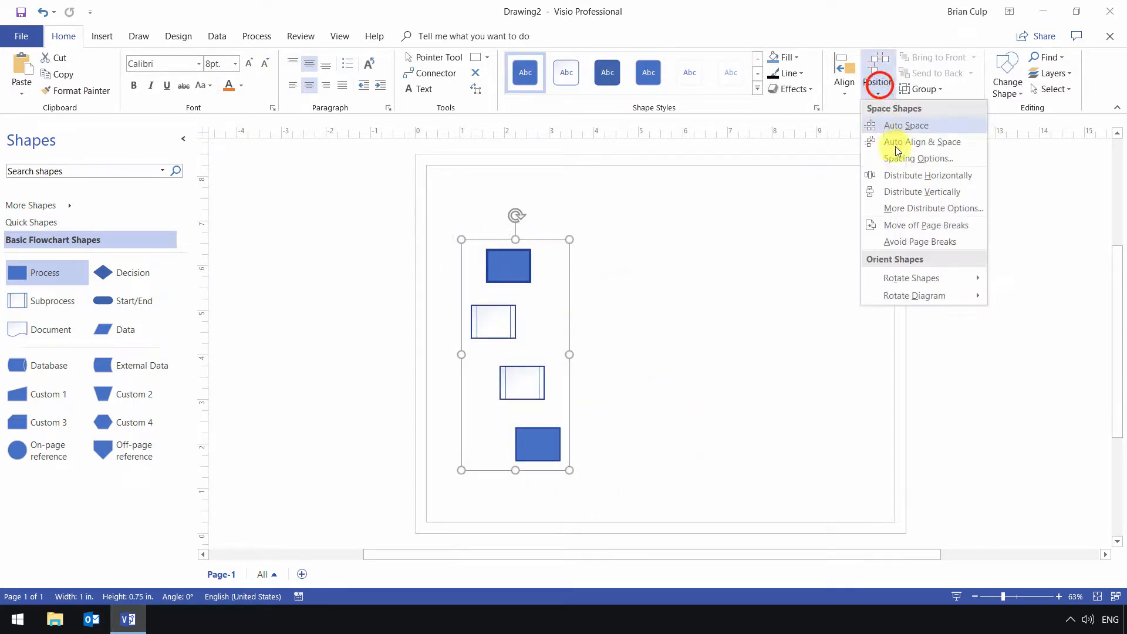
{"action": "mouse_move", "coordinate": [907, 191]}
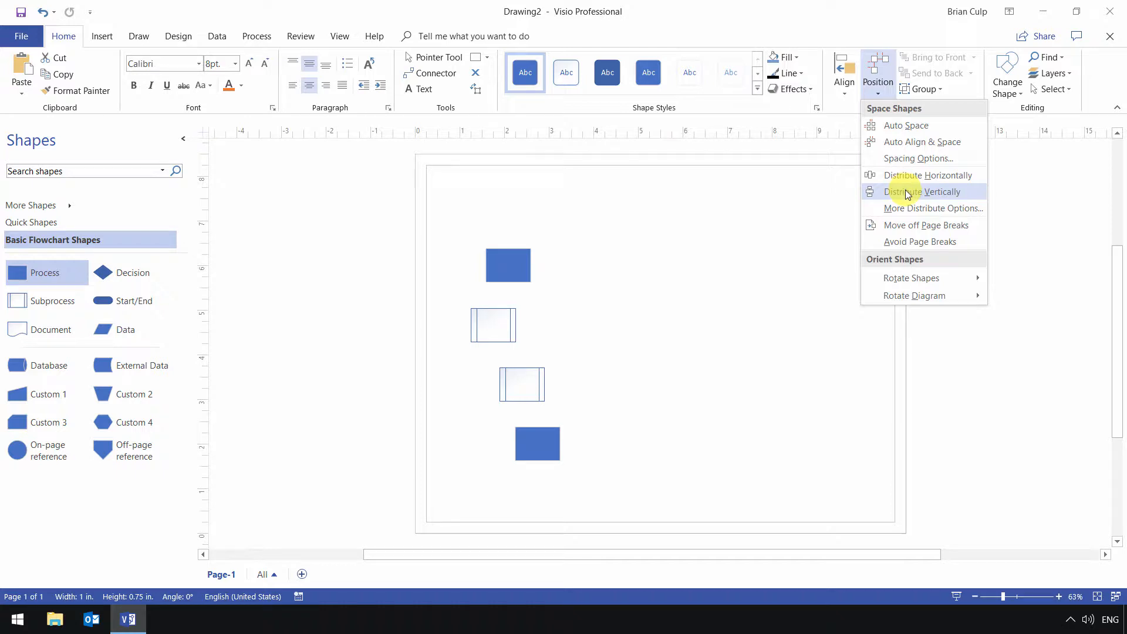
{"action": "left_click", "coordinate": [926, 192]}
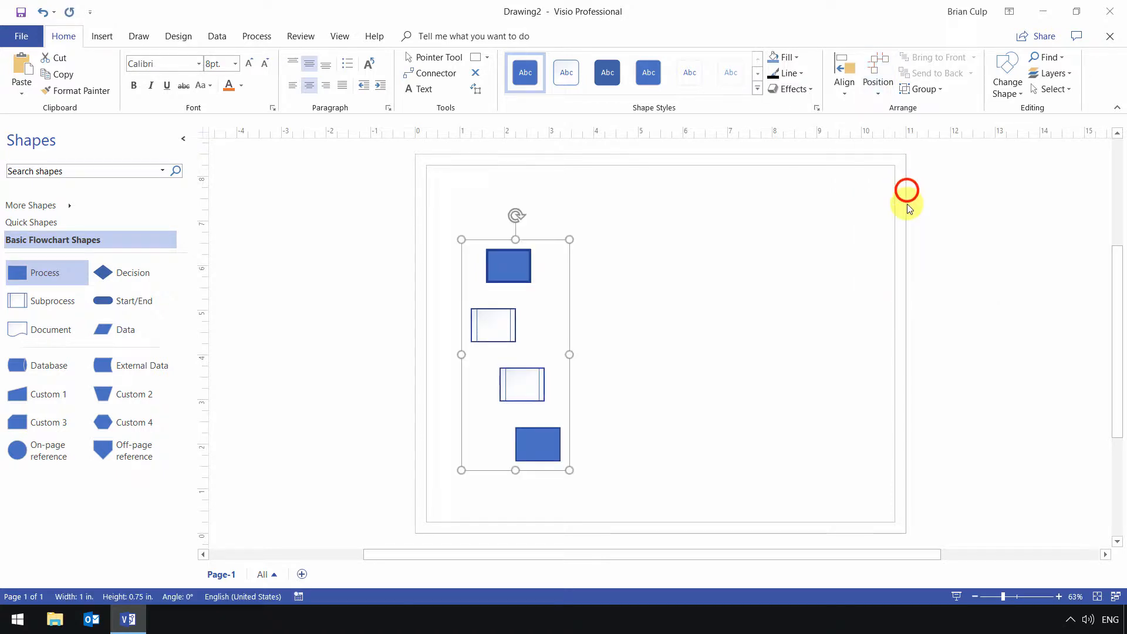
{"action": "left_click", "coordinate": [844, 71]}
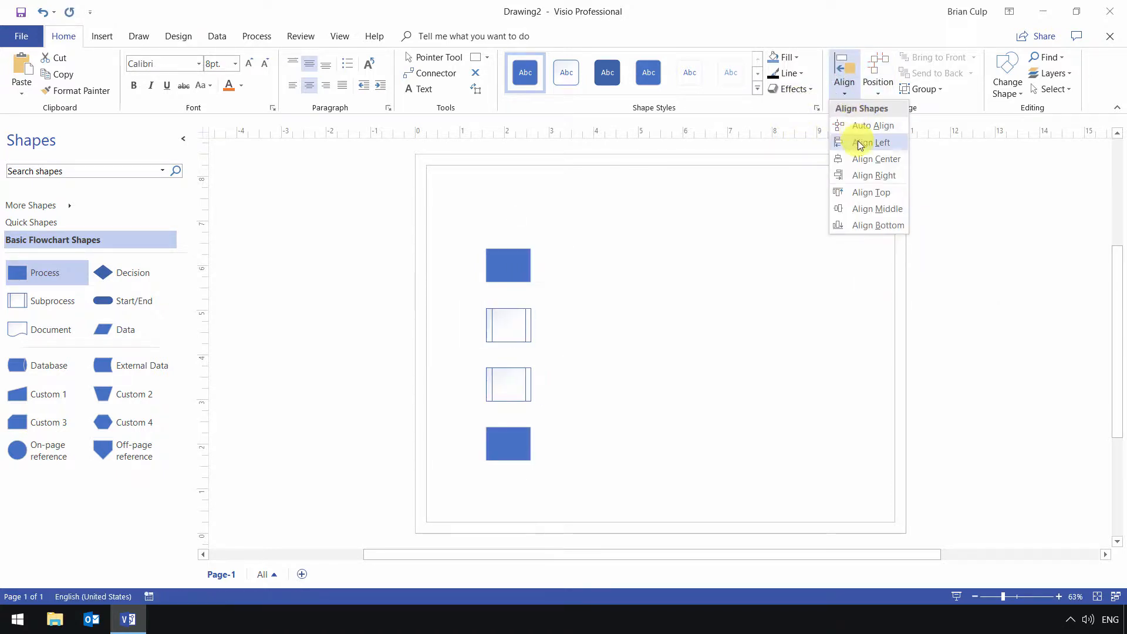
{"action": "left_click", "coordinate": [873, 142]}
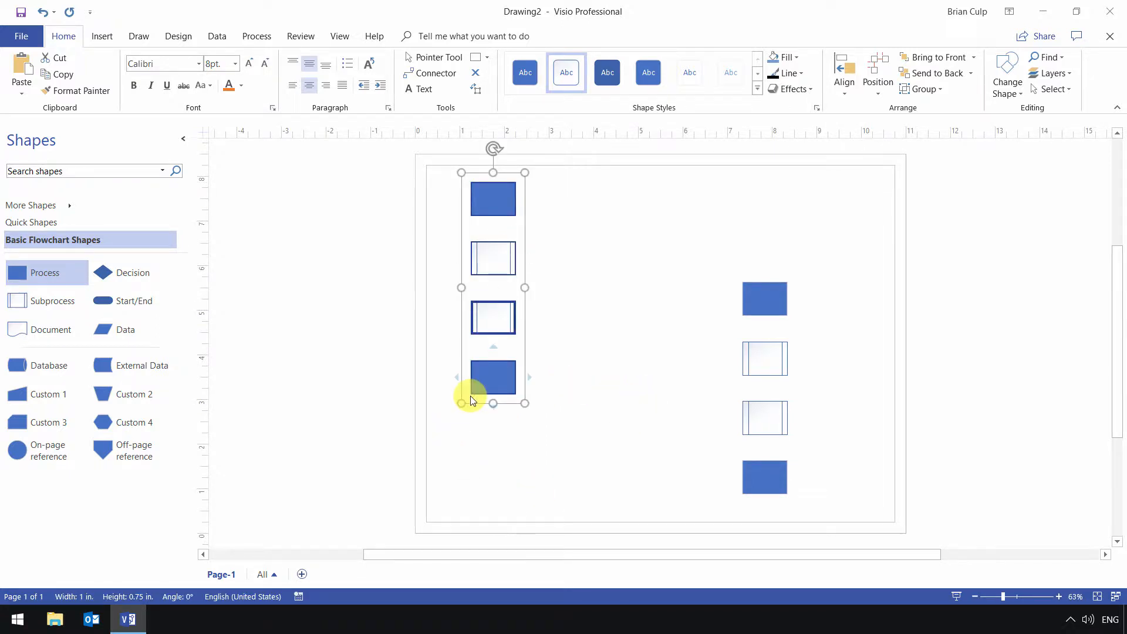
{"action": "left_click", "coordinate": [492, 379]}
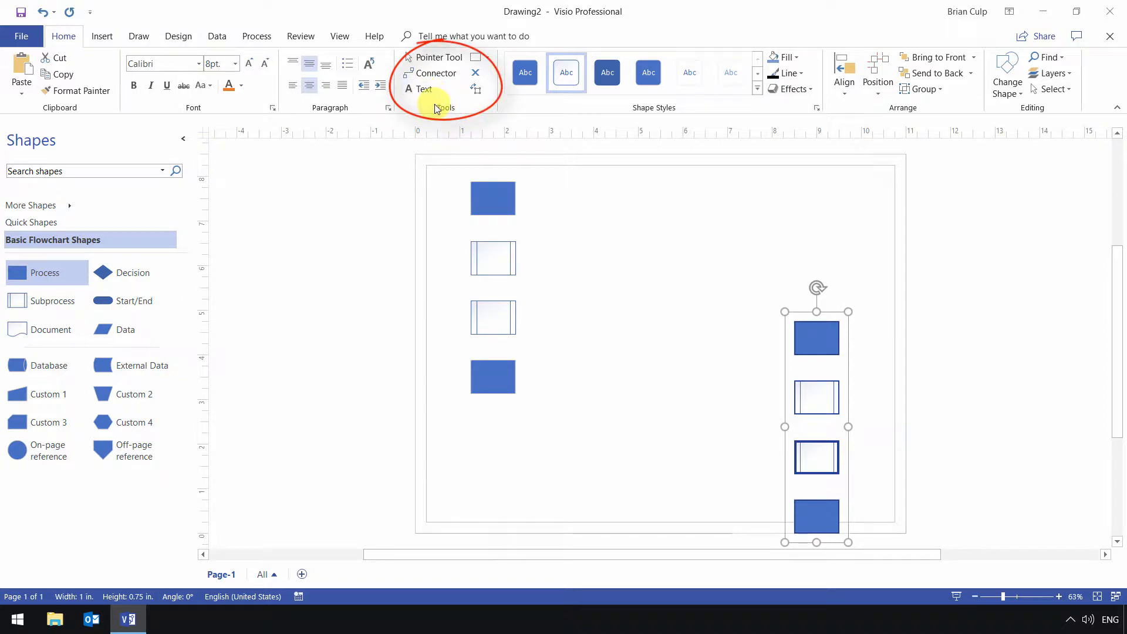
Draw a connector from the left column's bottom shape to the right column's top shape.
{"action": "left_click", "coordinate": [492, 377]}
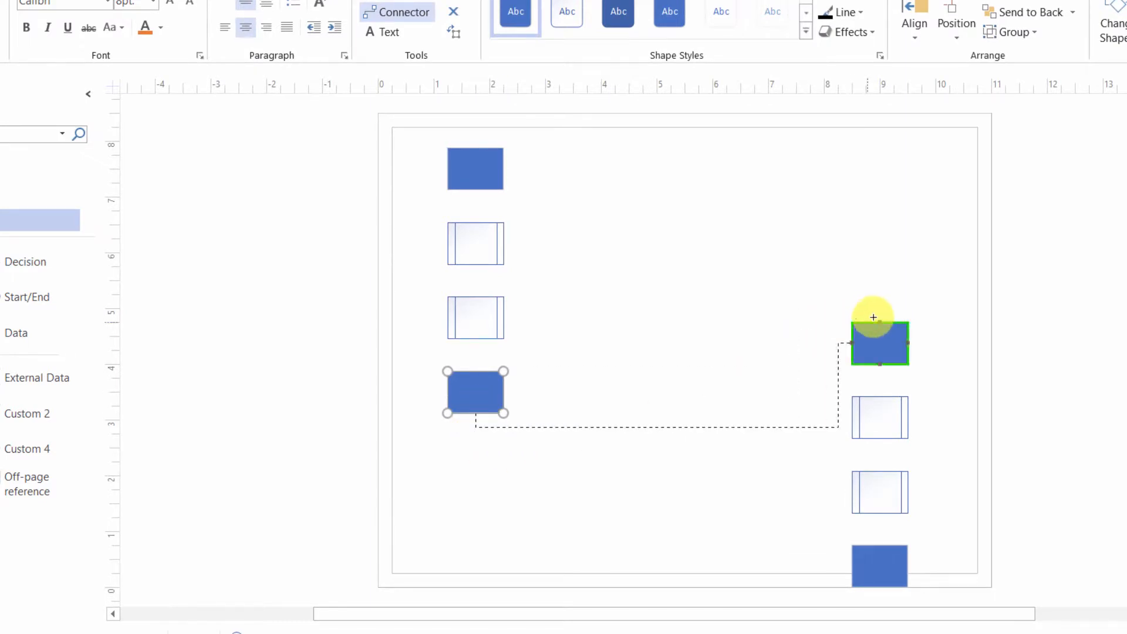
{"action": "mouse_move", "coordinate": [880, 323]}
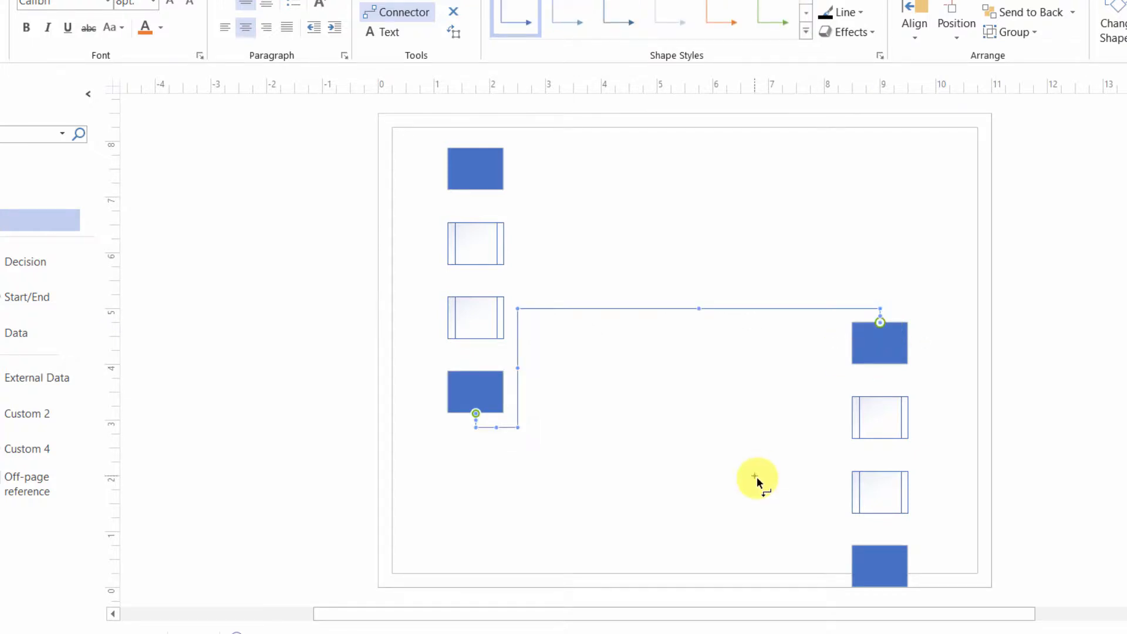
{"action": "mouse_move", "coordinate": [705, 344]}
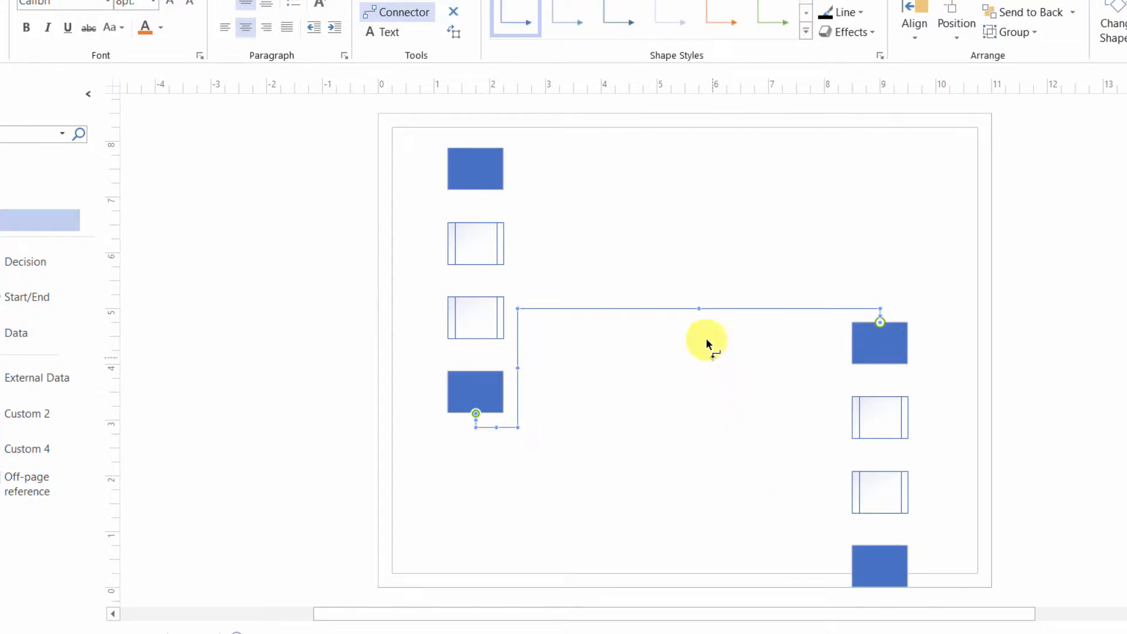
{"action": "mouse_move", "coordinate": [668, 310]}
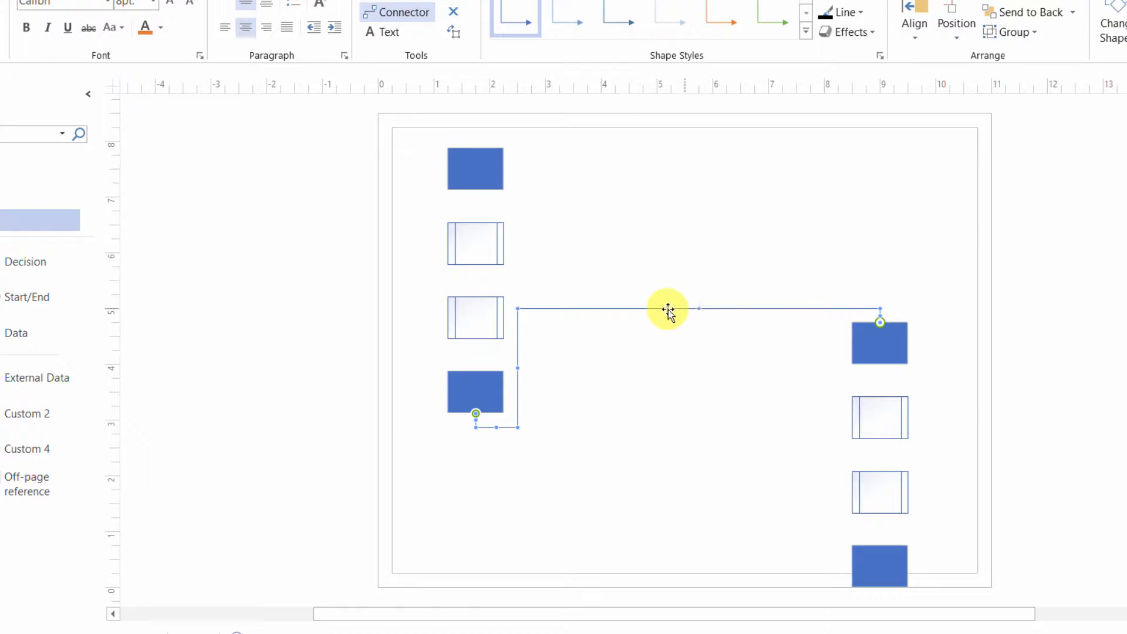
{"action": "mouse_move", "coordinate": [697, 306]}
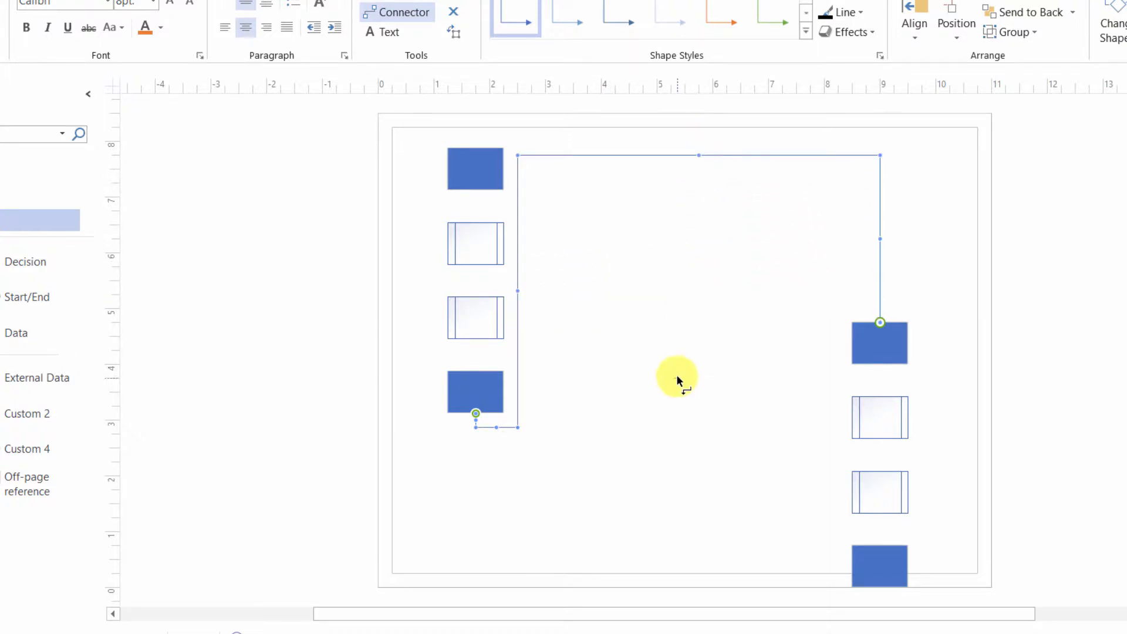
{"action": "mouse_move", "coordinate": [680, 179]}
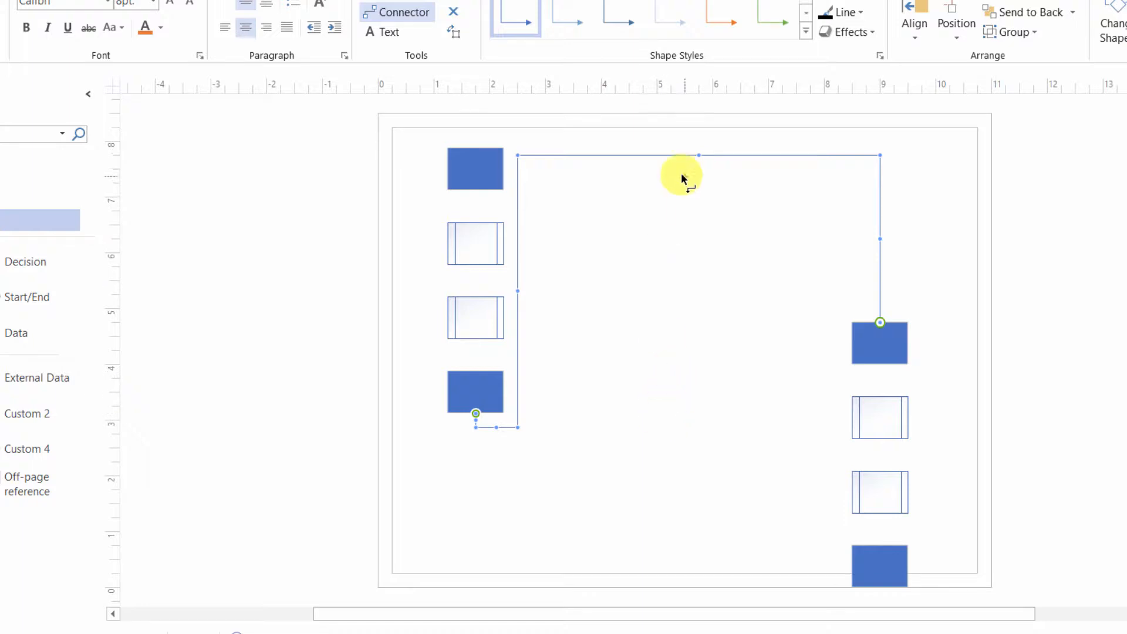
{"action": "mouse_move", "coordinate": [785, 350]}
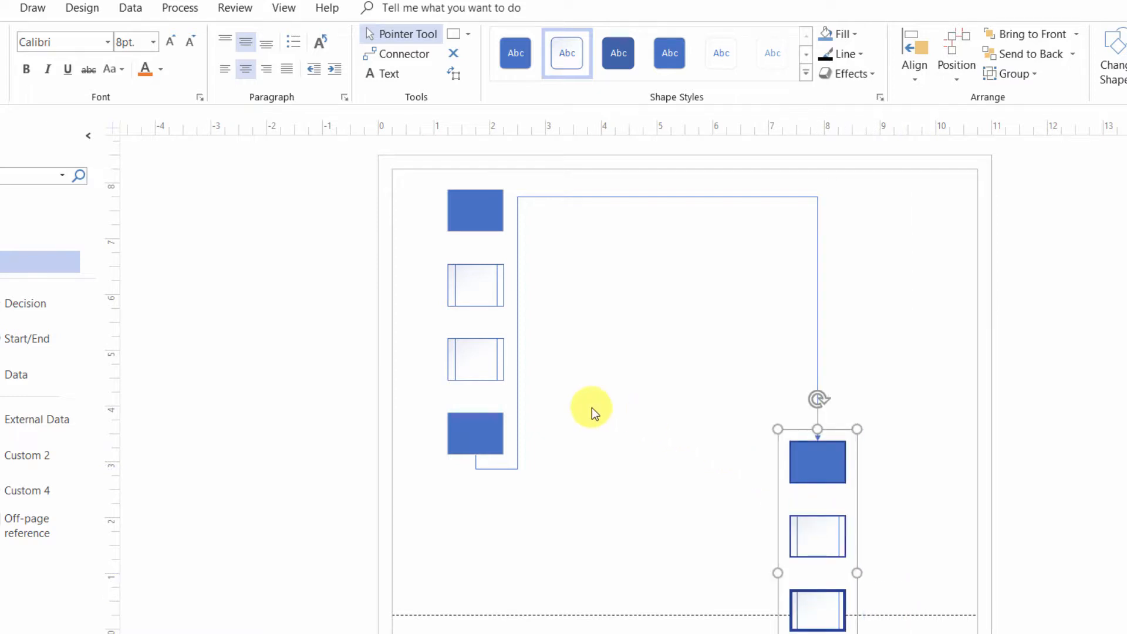
Place a horizontal row of four process shapes across the connector's vertical leg and deselect it.
{"action": "left_click", "coordinate": [737, 462]}
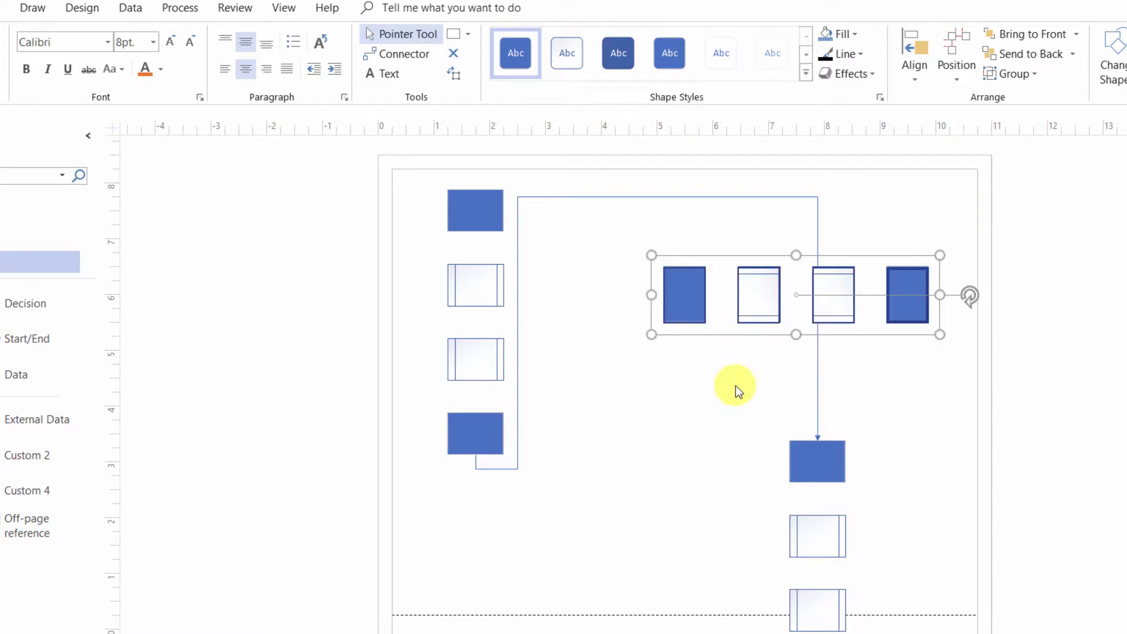
{"action": "left_click", "coordinate": [532, 199]}
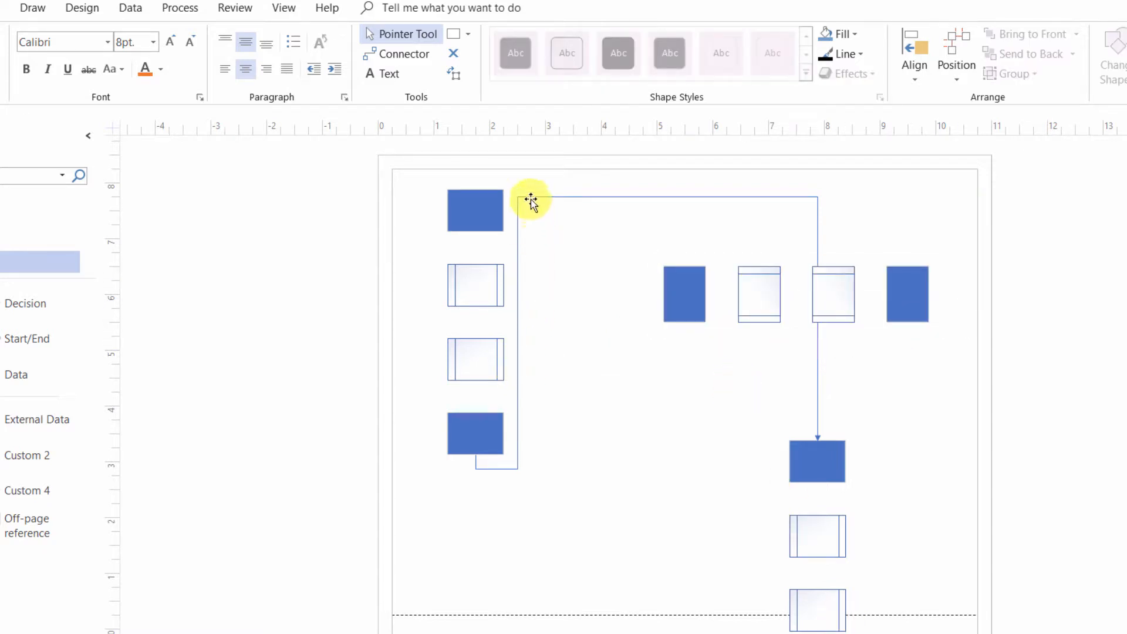
{"action": "mouse_move", "coordinate": [777, 243]}
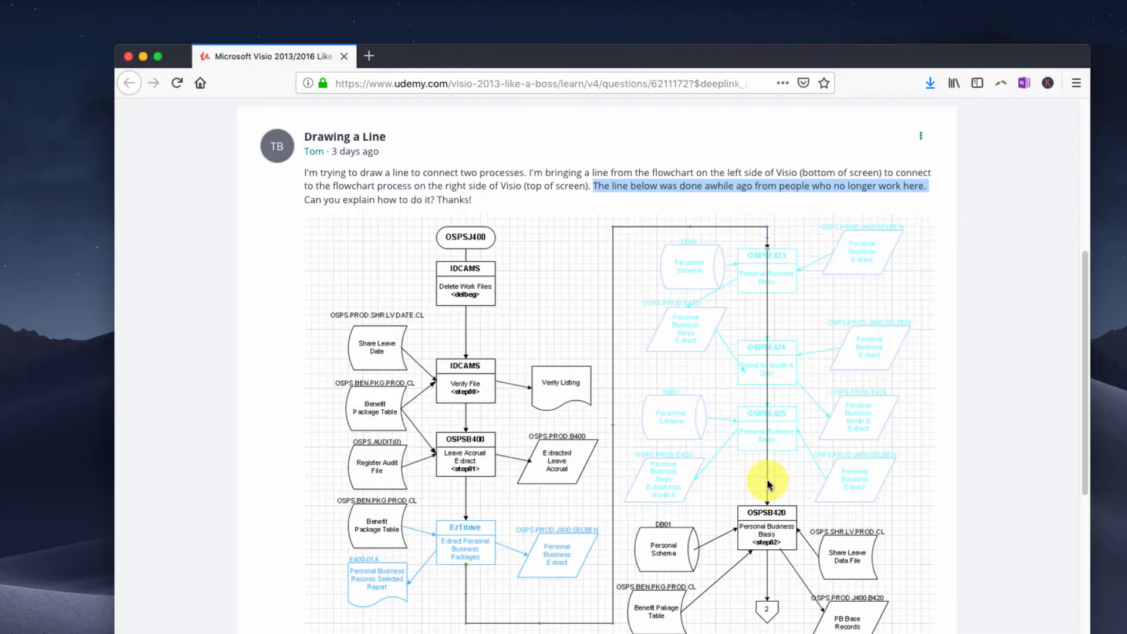
{"action": "mouse_move", "coordinate": [628, 489]}
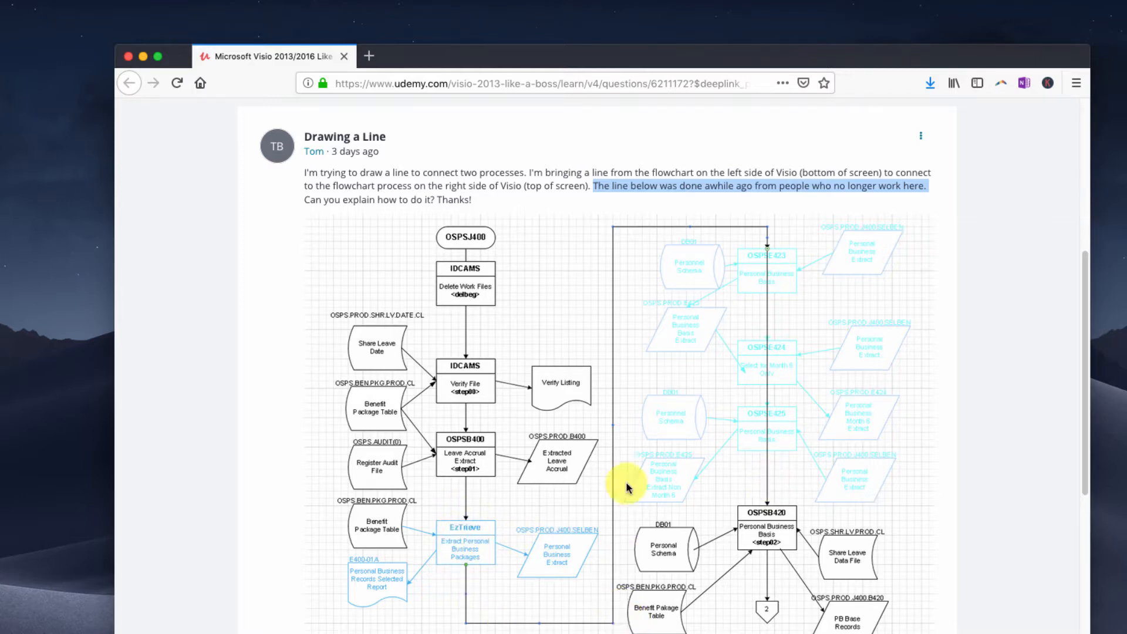
{"action": "mouse_move", "coordinate": [795, 544]}
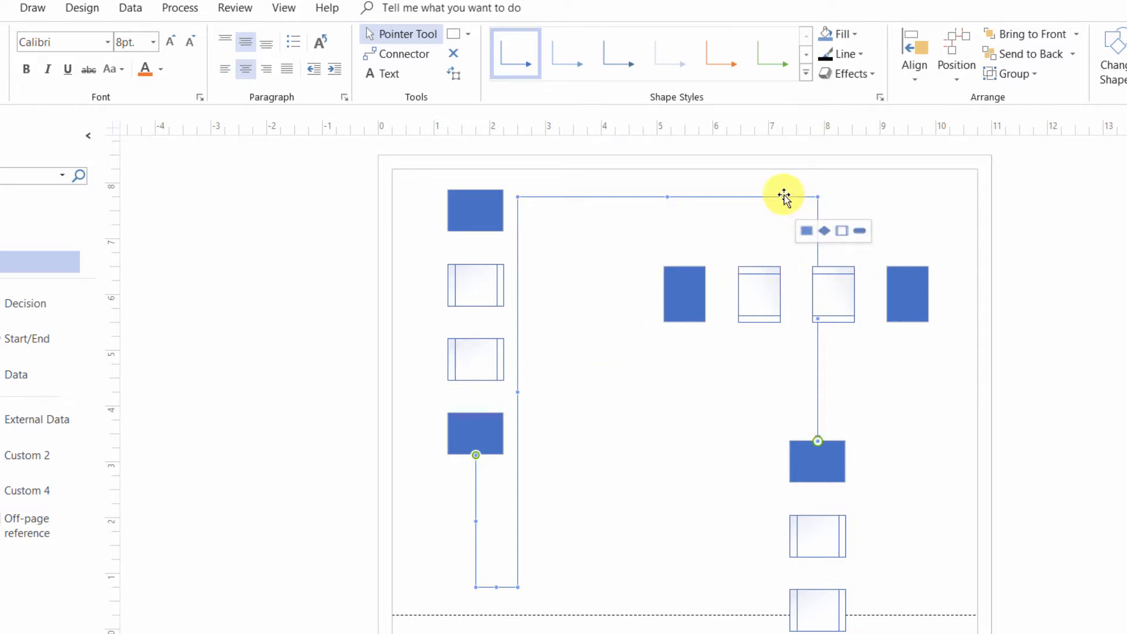
{"action": "mouse_move", "coordinate": [1014, 44]}
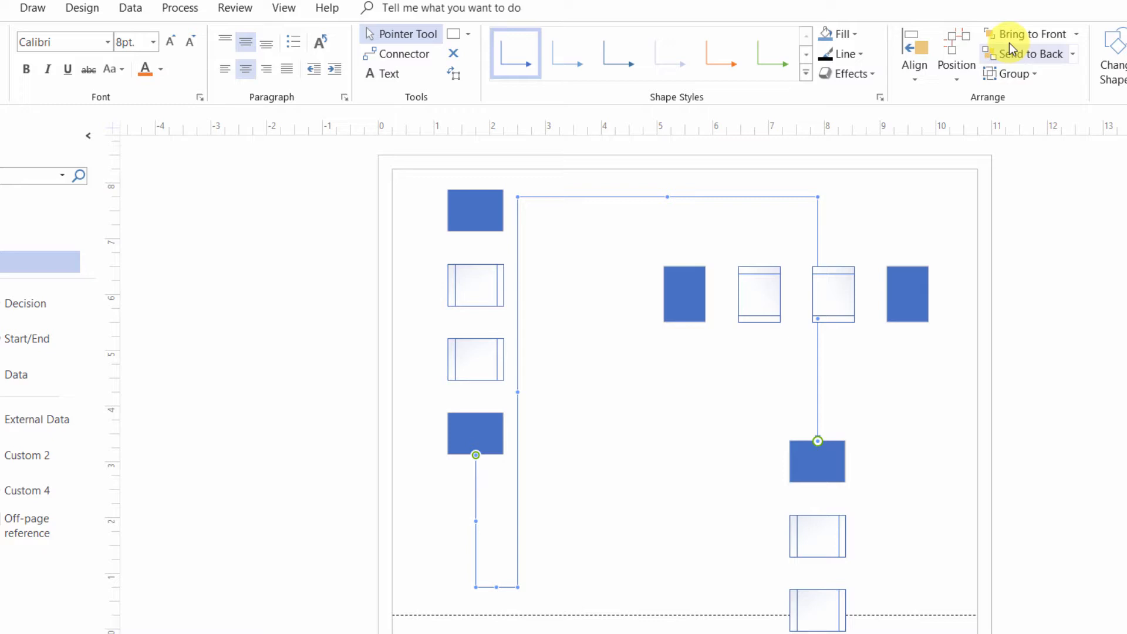
{"action": "mouse_move", "coordinate": [827, 288]}
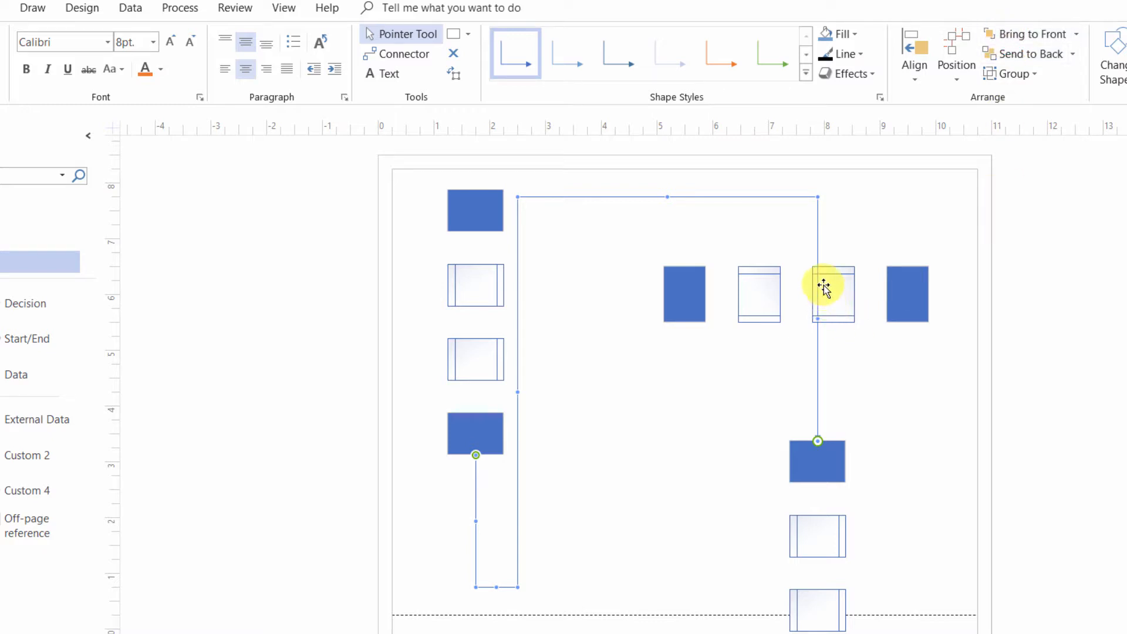
Give the routed connector a heavier line weight and the orange arrow shape style.
{"action": "left_click", "coordinate": [843, 53]}
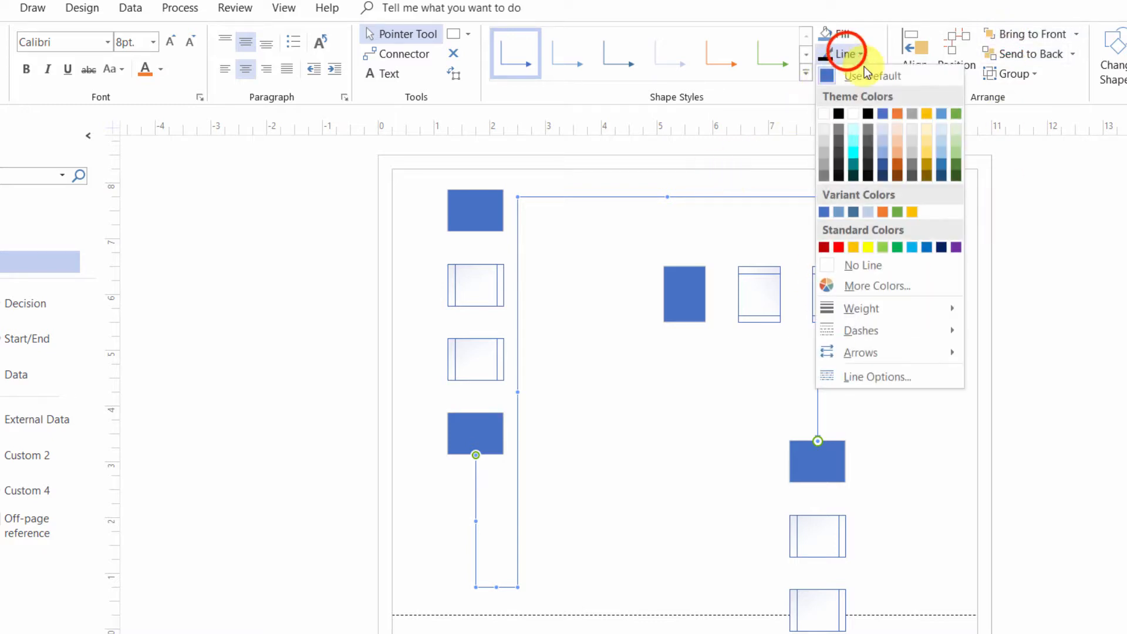
{"action": "left_click", "coordinate": [898, 114]}
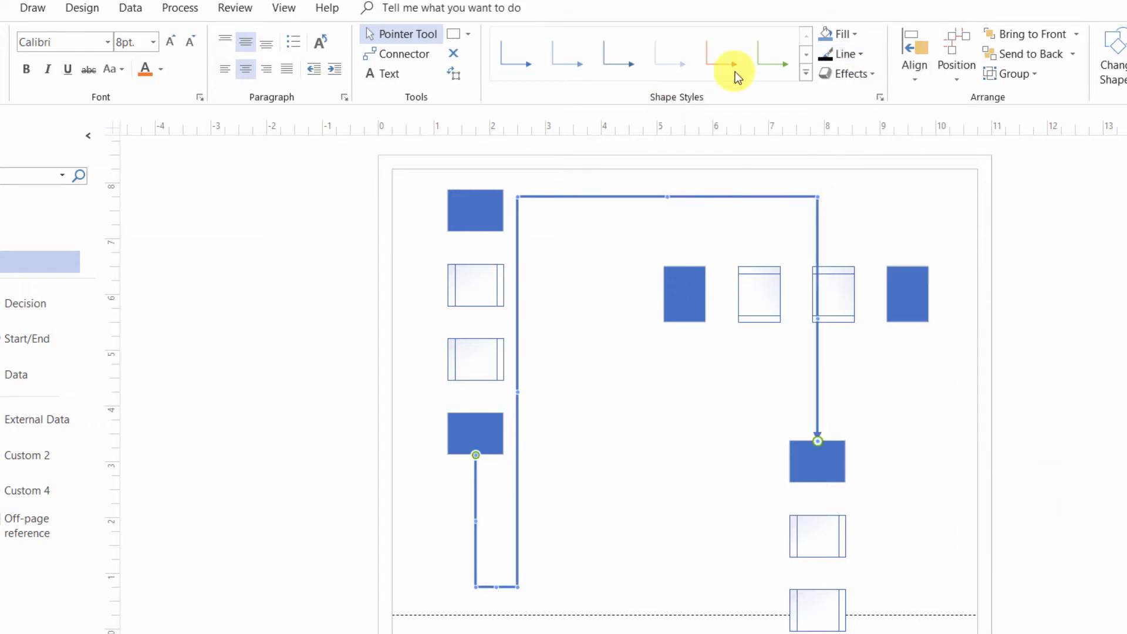
{"action": "left_click", "coordinate": [720, 52]}
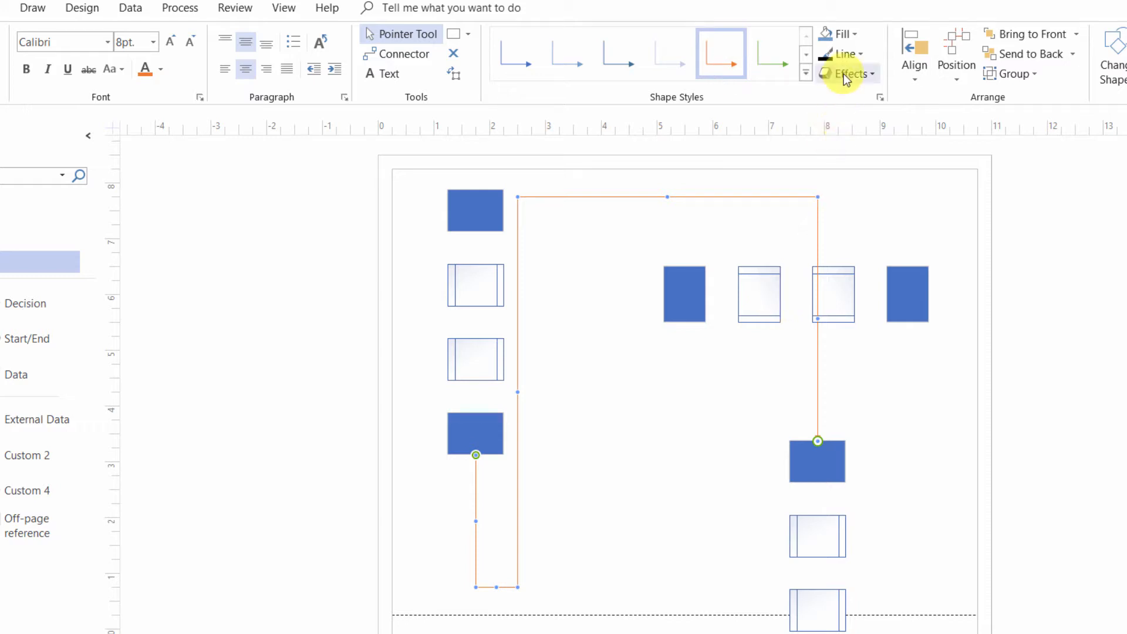
{"action": "left_click", "coordinate": [847, 53]}
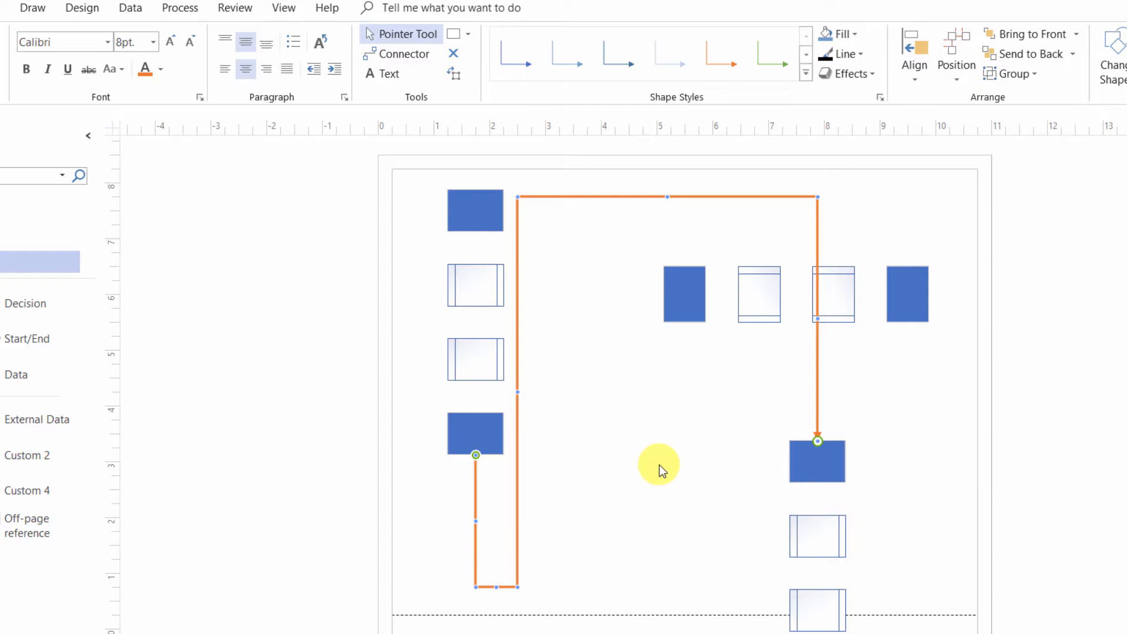
{"action": "mouse_move", "coordinate": [662, 450]}
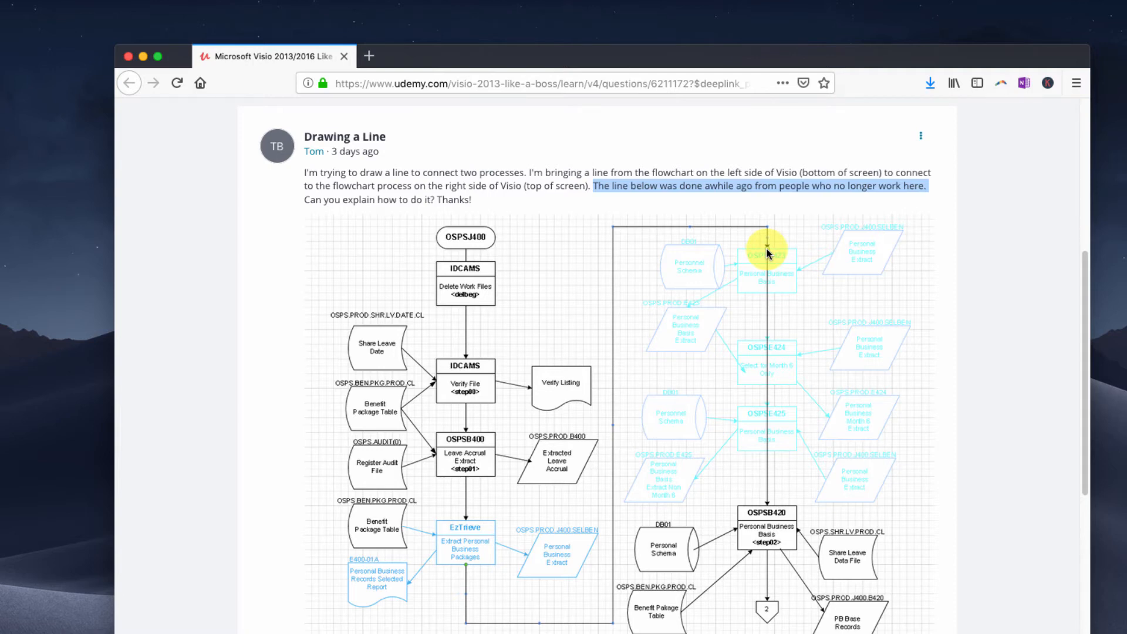
{"action": "mouse_move", "coordinate": [733, 504]}
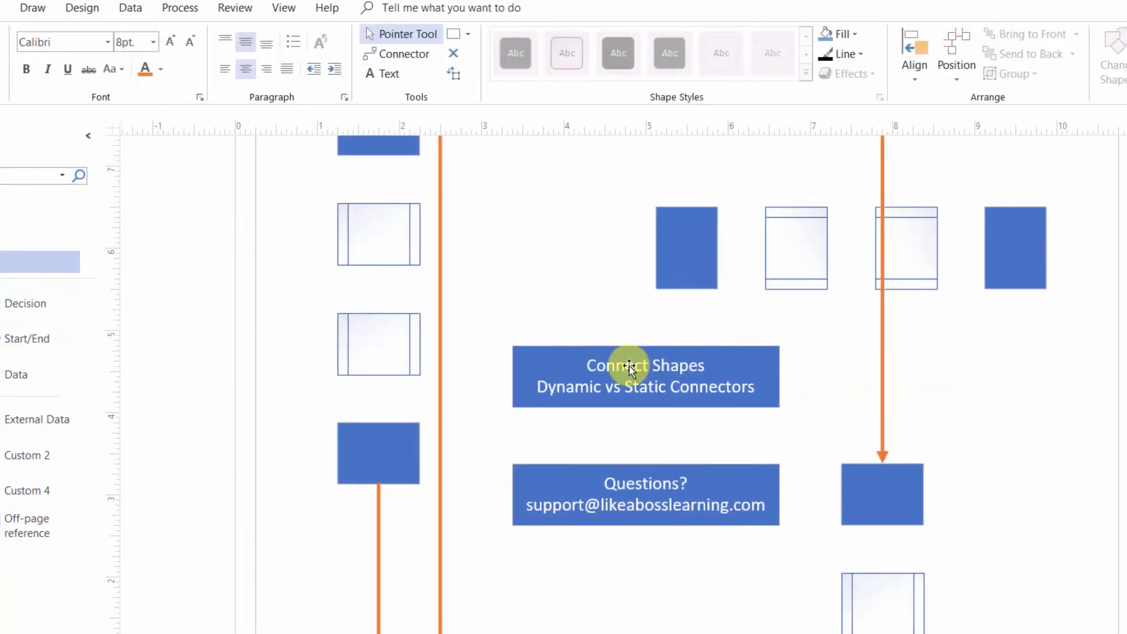
{"action": "left_click", "coordinate": [645, 376]}
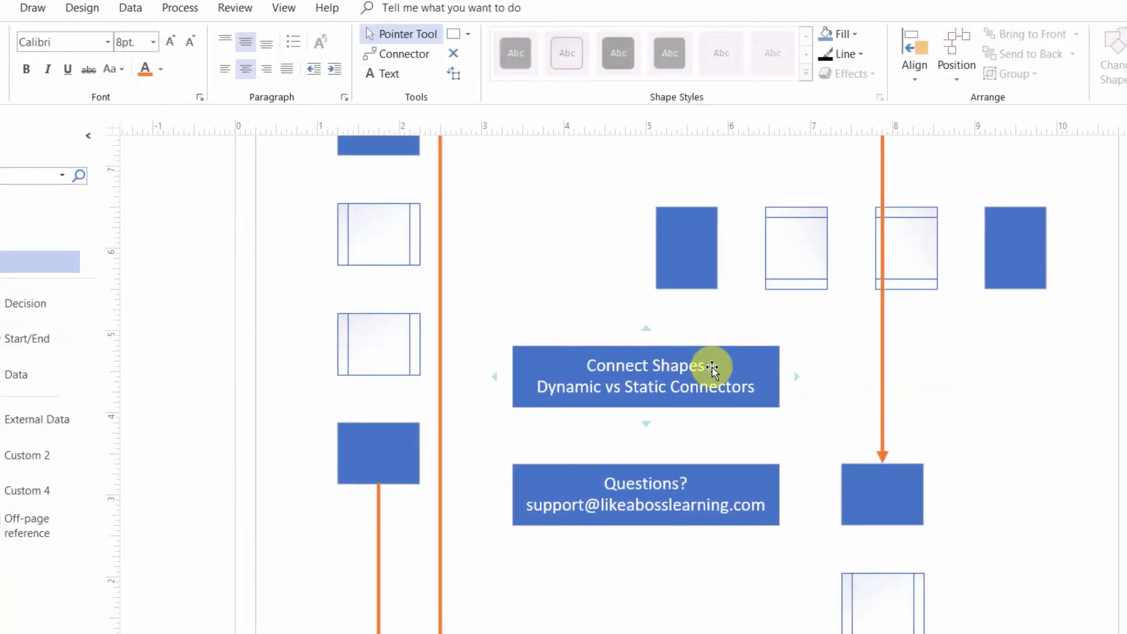
{"action": "mouse_move", "coordinate": [711, 397]}
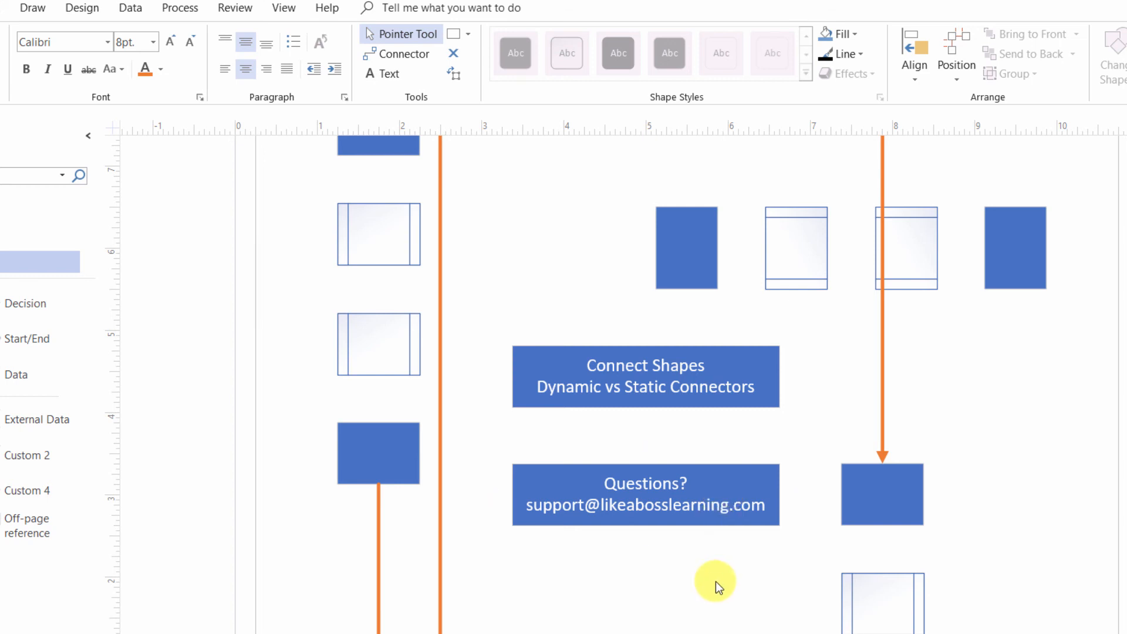
{"action": "mouse_move", "coordinate": [586, 575]}
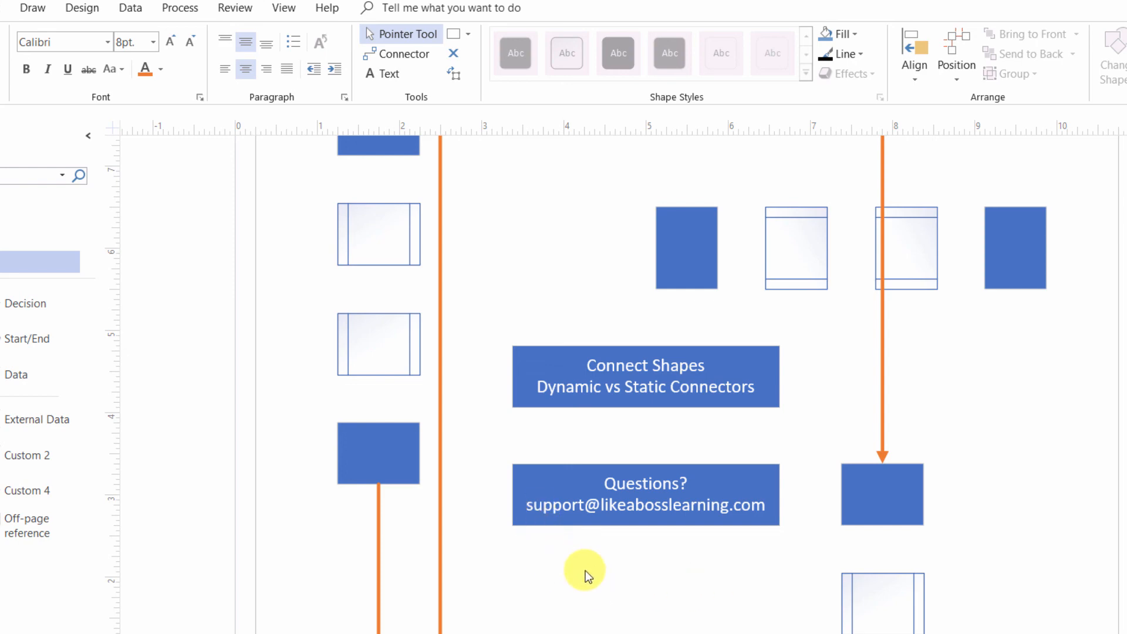